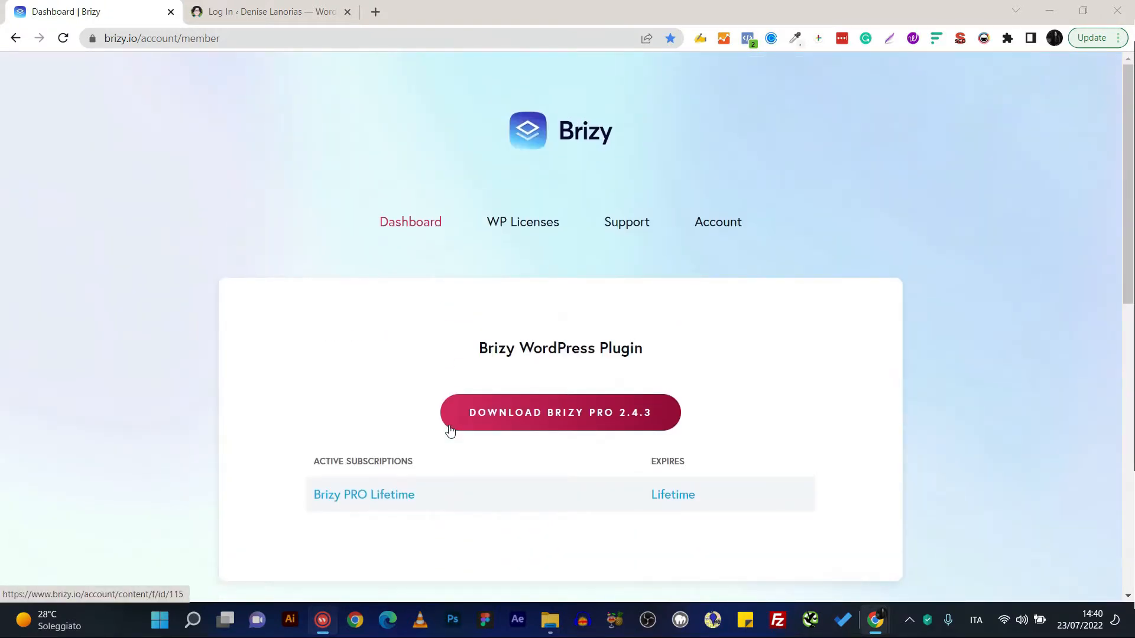
mouse_move(521, 221)
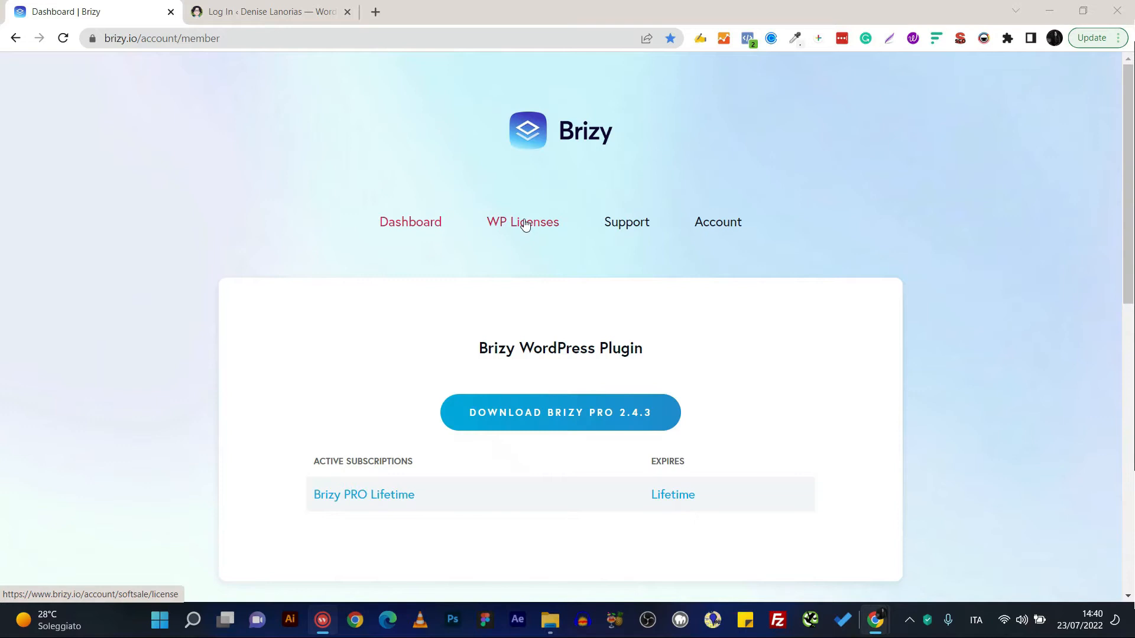
Generate a new lifetime WordPress licence key in the Brizy account and show its full key.
left_click(521, 221)
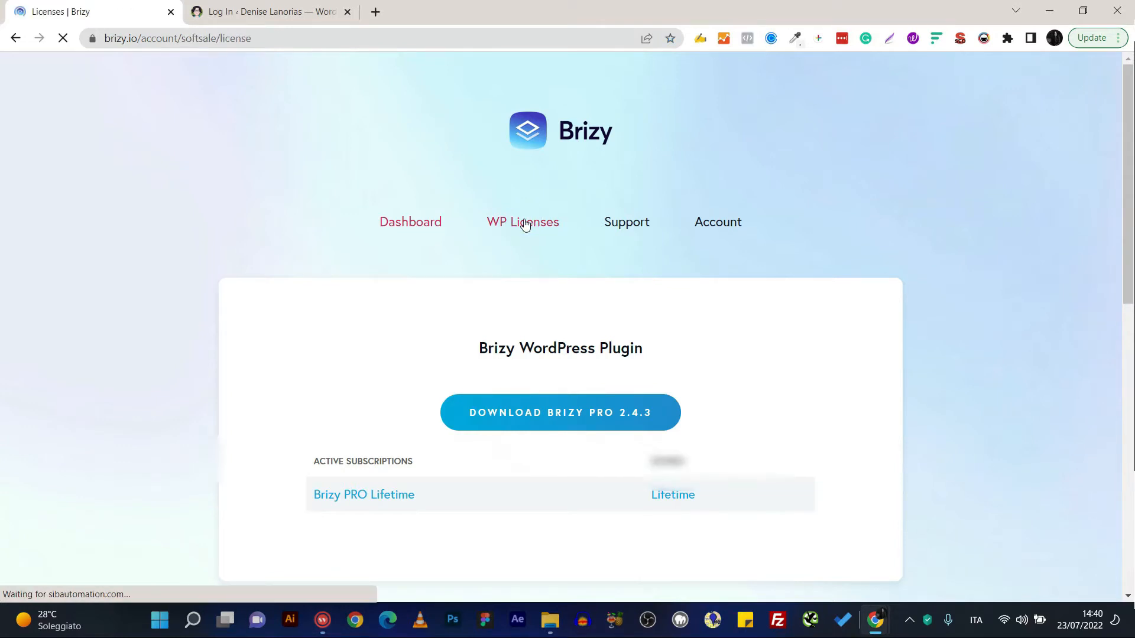
left_click(522, 221)
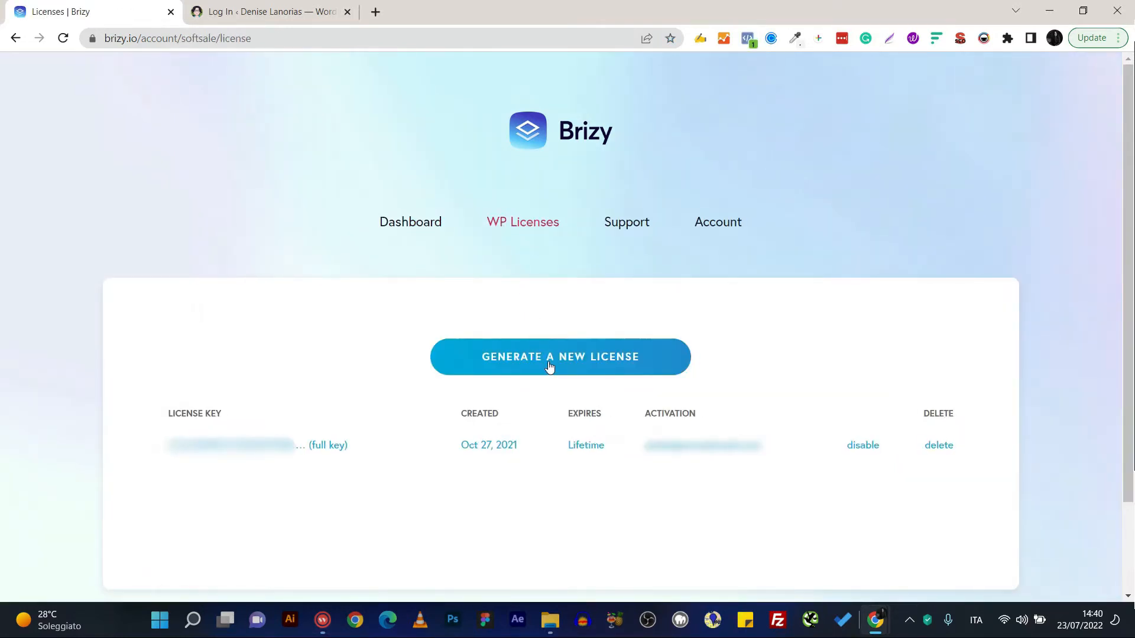
left_click(559, 356)
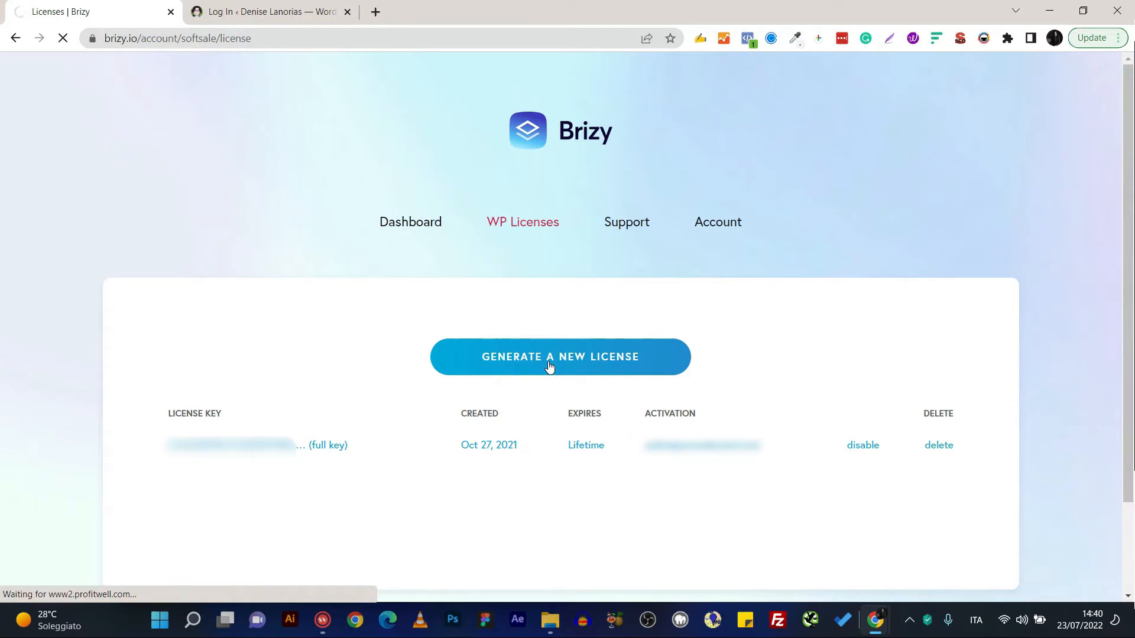
left_click(559, 357)
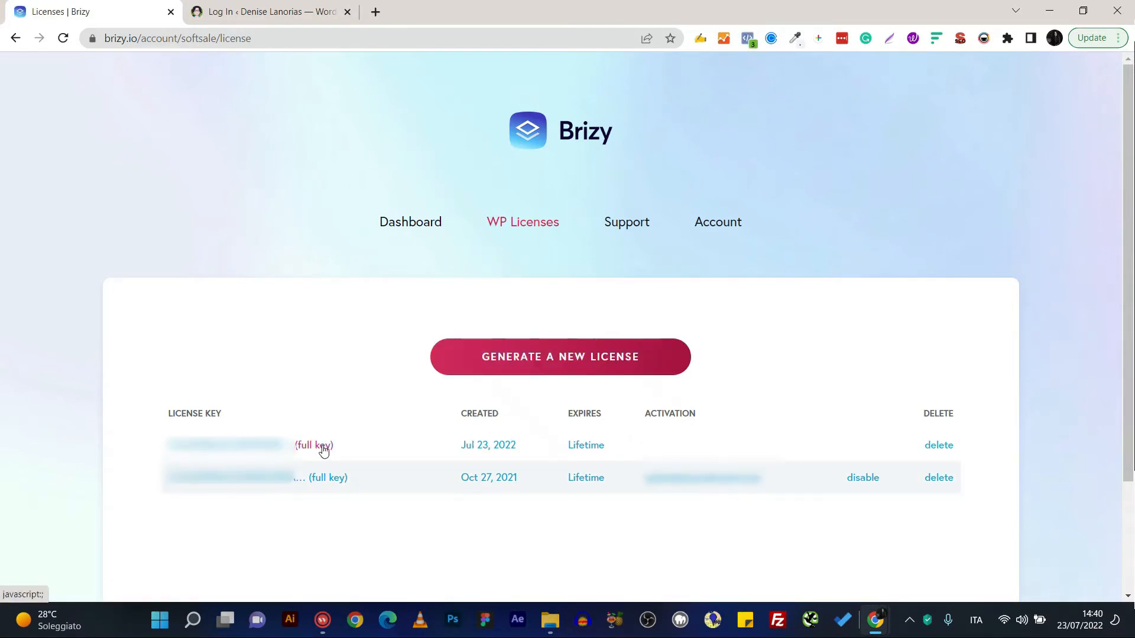
left_click(312, 446)
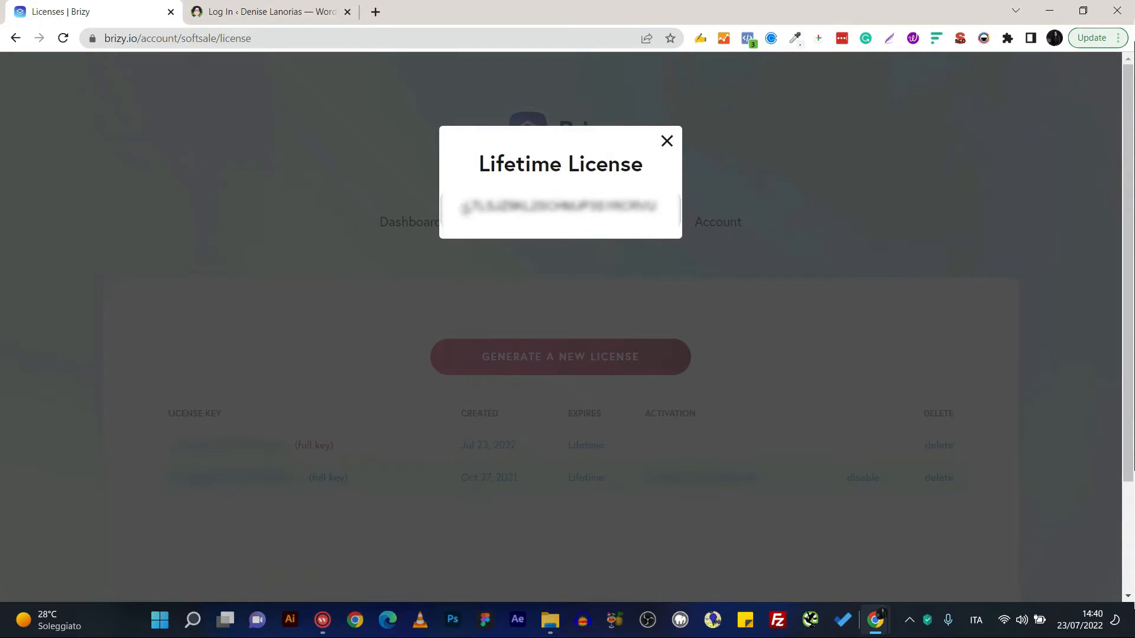
Log in to the WordPress admin and choose 'Remind me later' for the email verification.
left_click(642, 339)
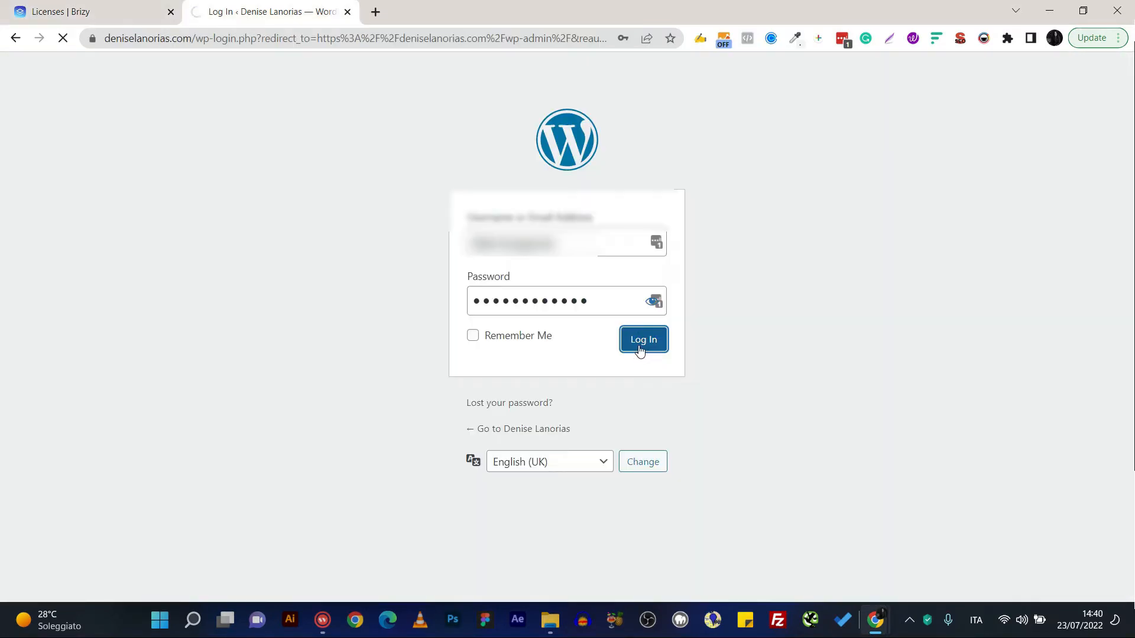
left_click(642, 339)
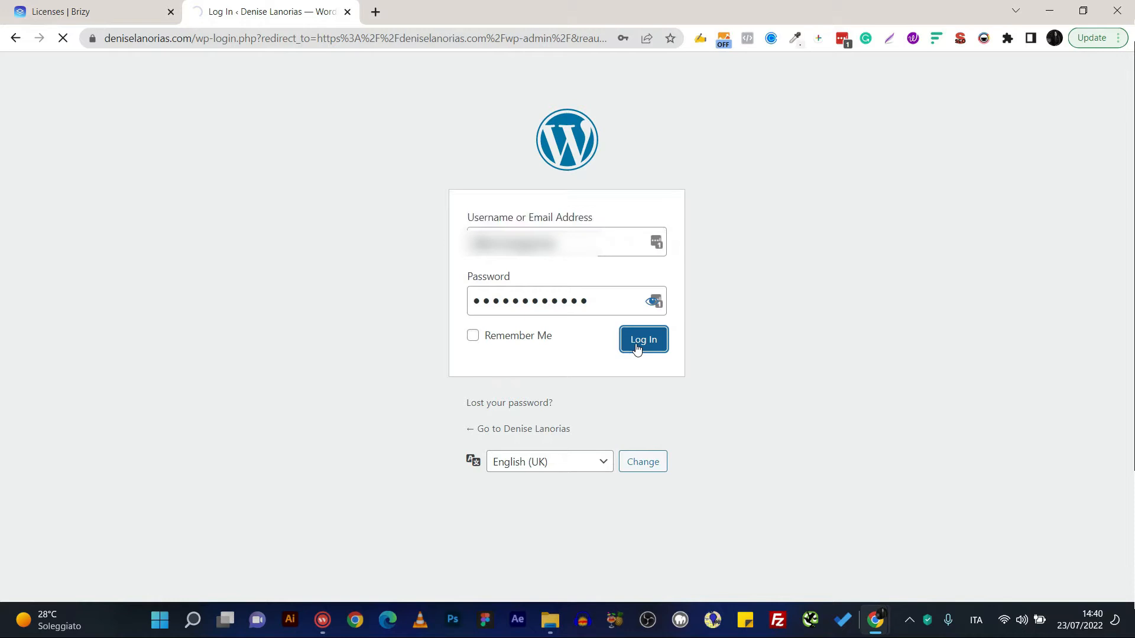
left_click(642, 340)
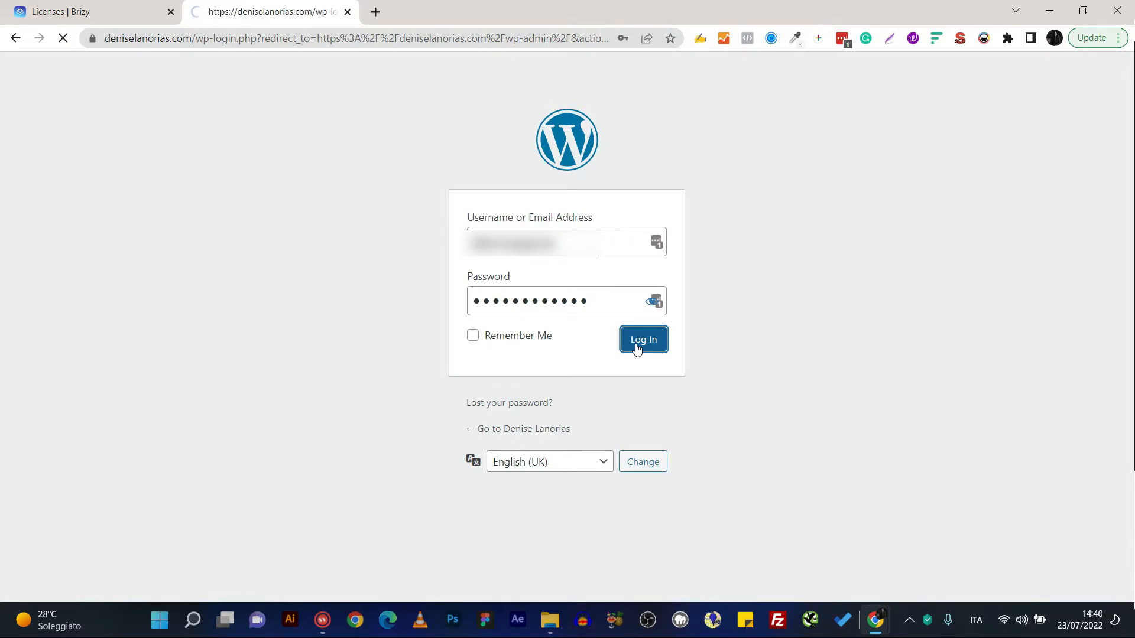
left_click(642, 340)
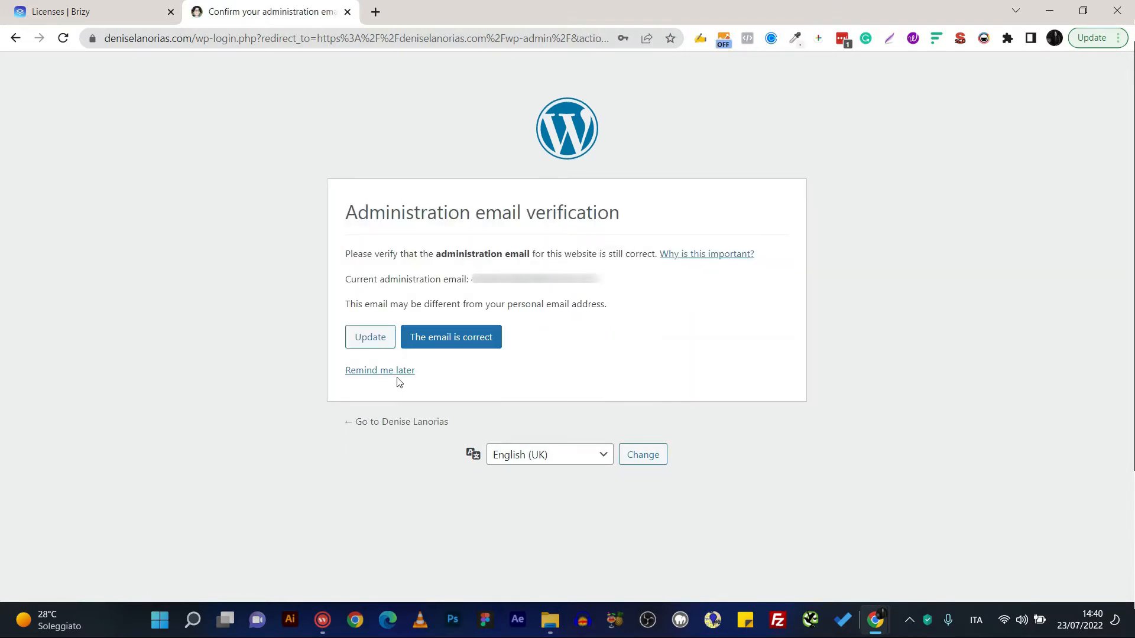
left_click(451, 337)
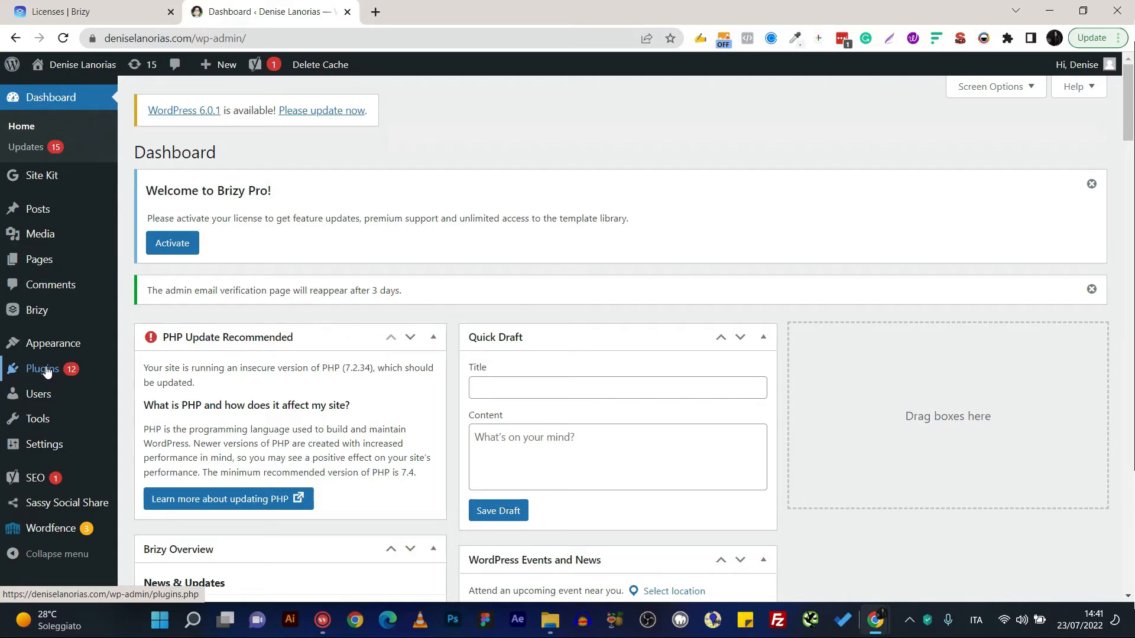
mouse_move(43, 443)
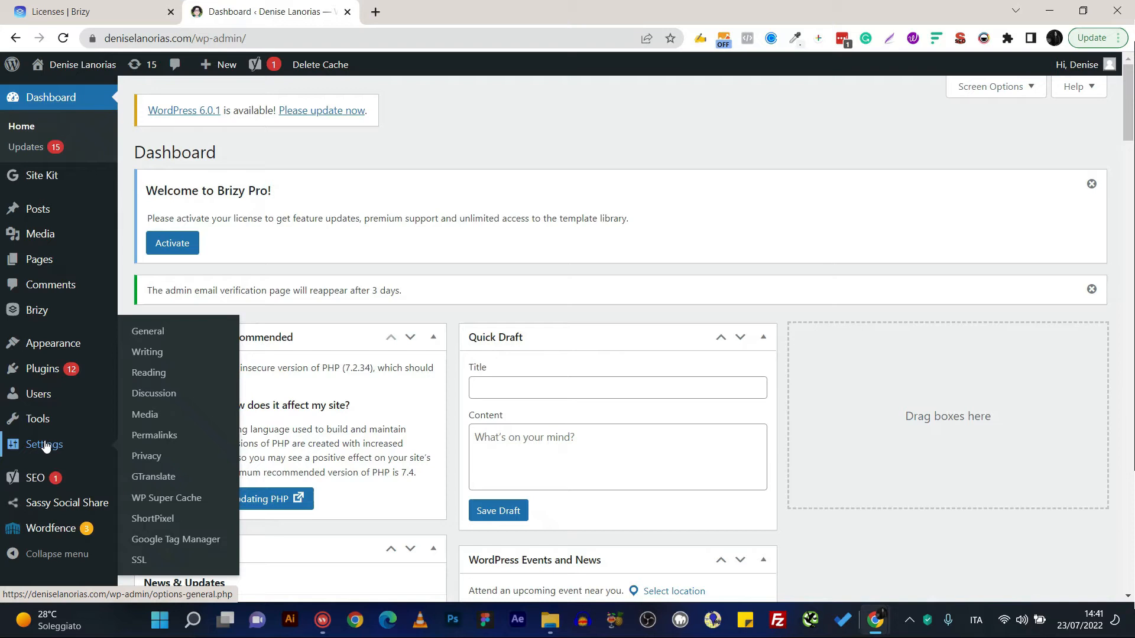
mouse_move(37, 309)
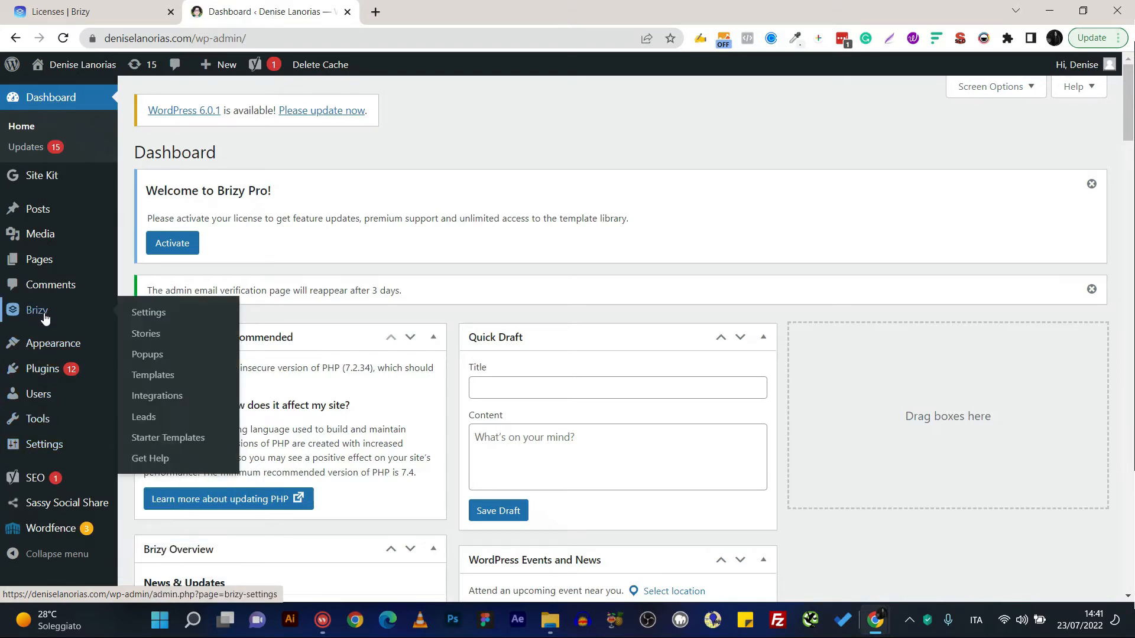
Activate the new Brizy Pro key under Brizy > Settings > Licence until success is confirmed.
left_click(149, 312)
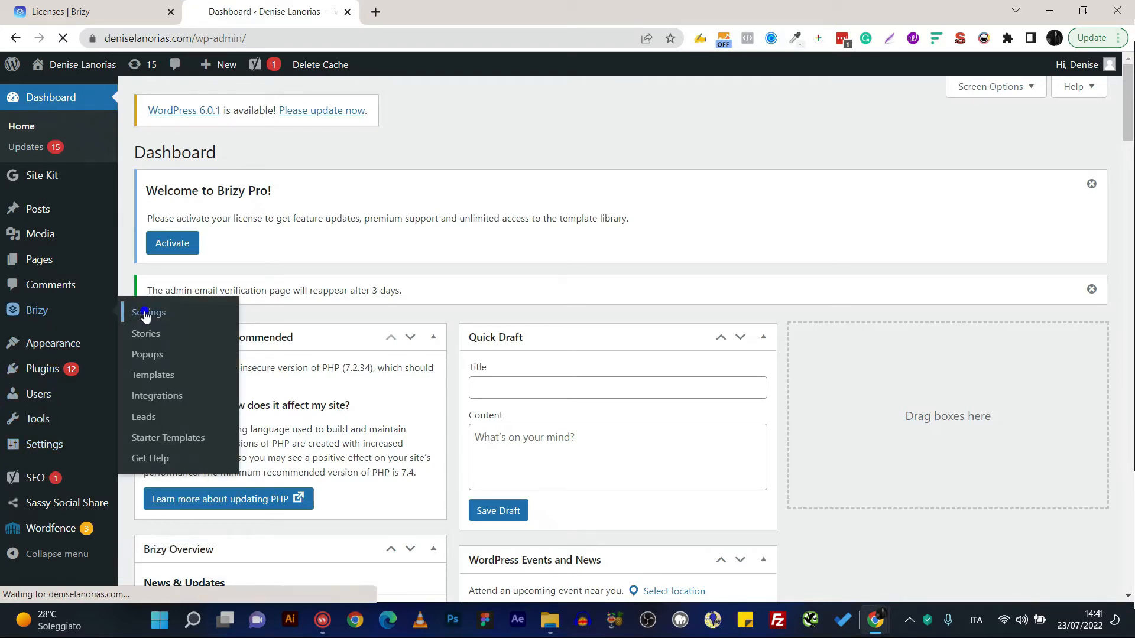
left_click(148, 312)
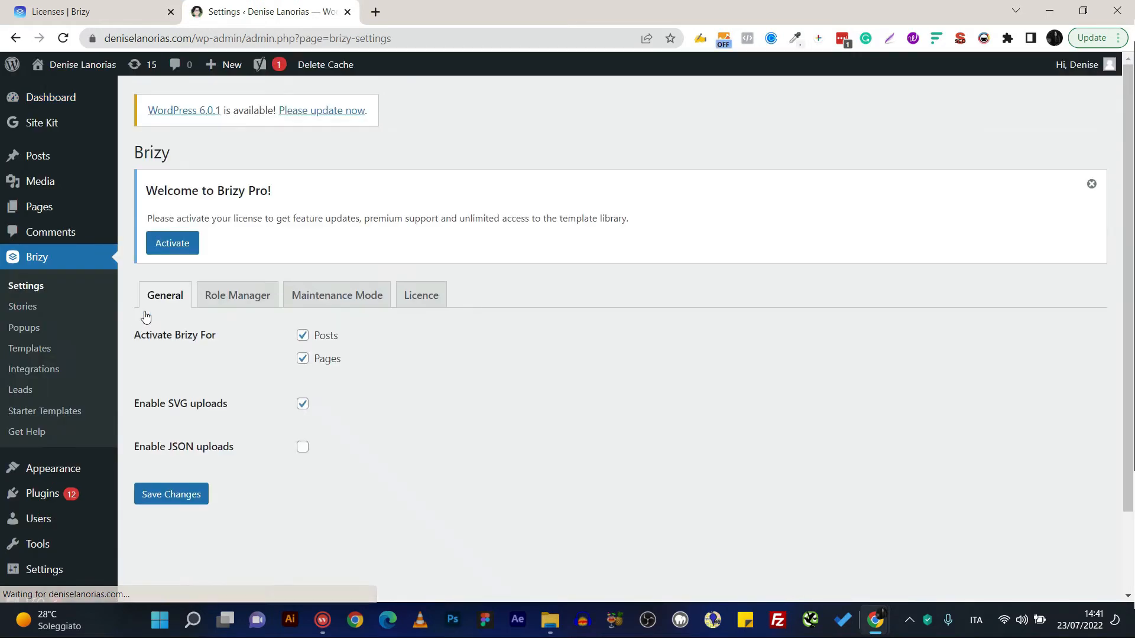
left_click(421, 295)
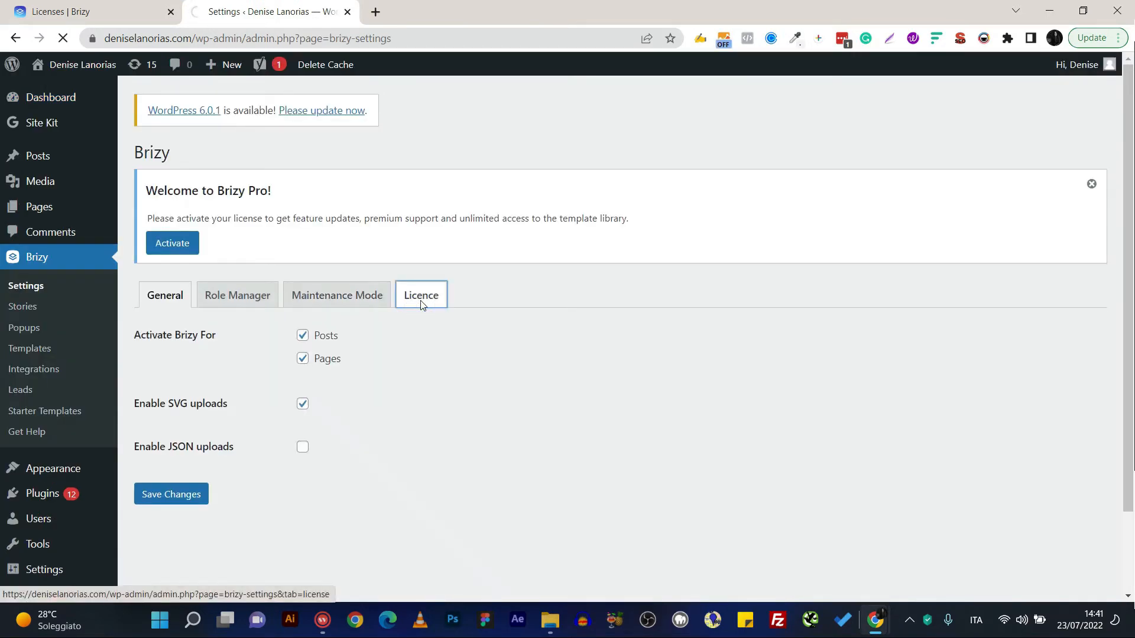
left_click(421, 294)
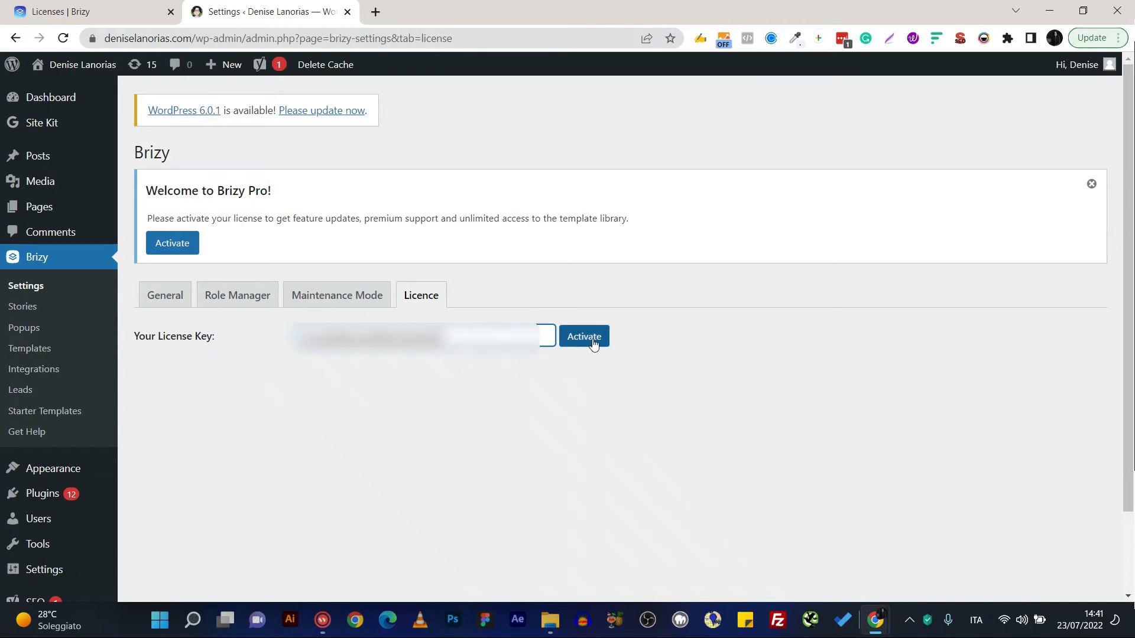
left_click(583, 336)
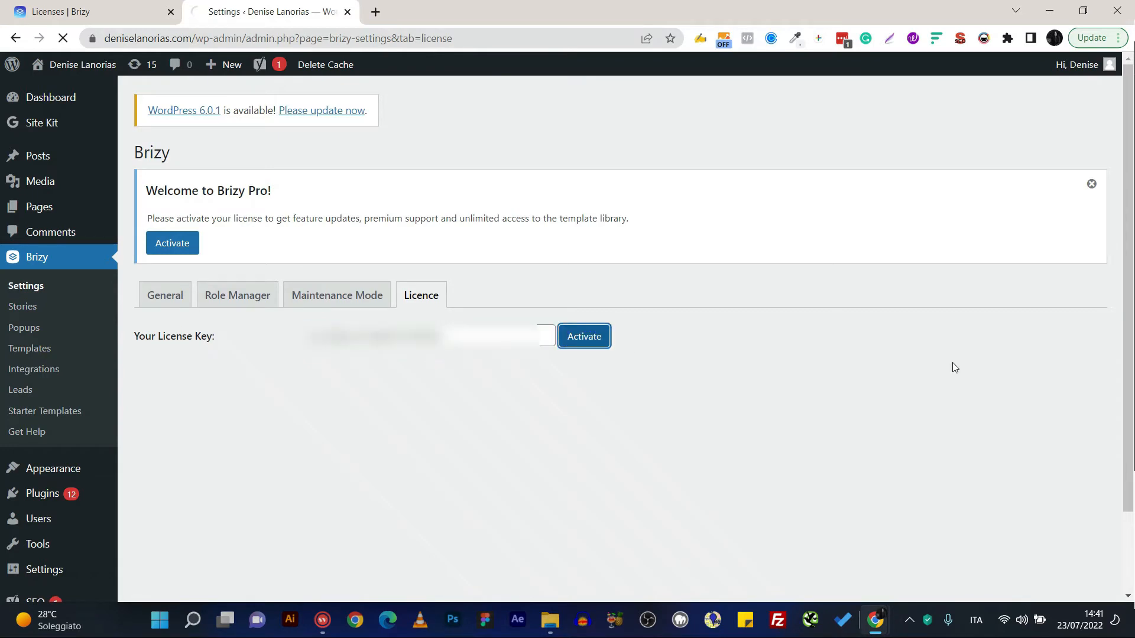
left_click(583, 336)
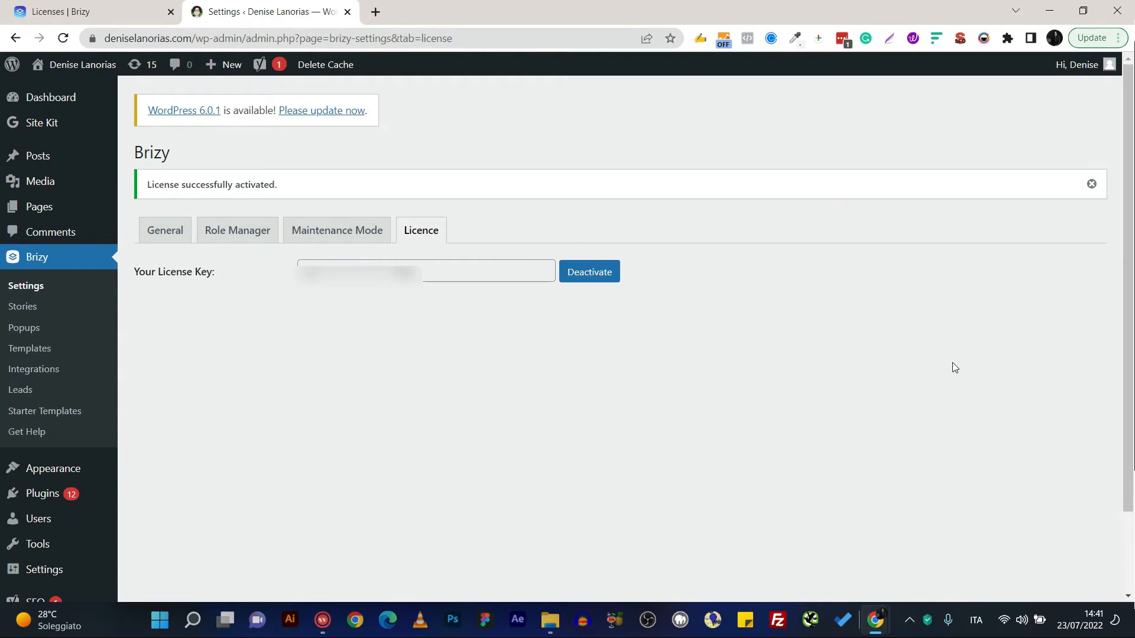
mouse_move(20, 391)
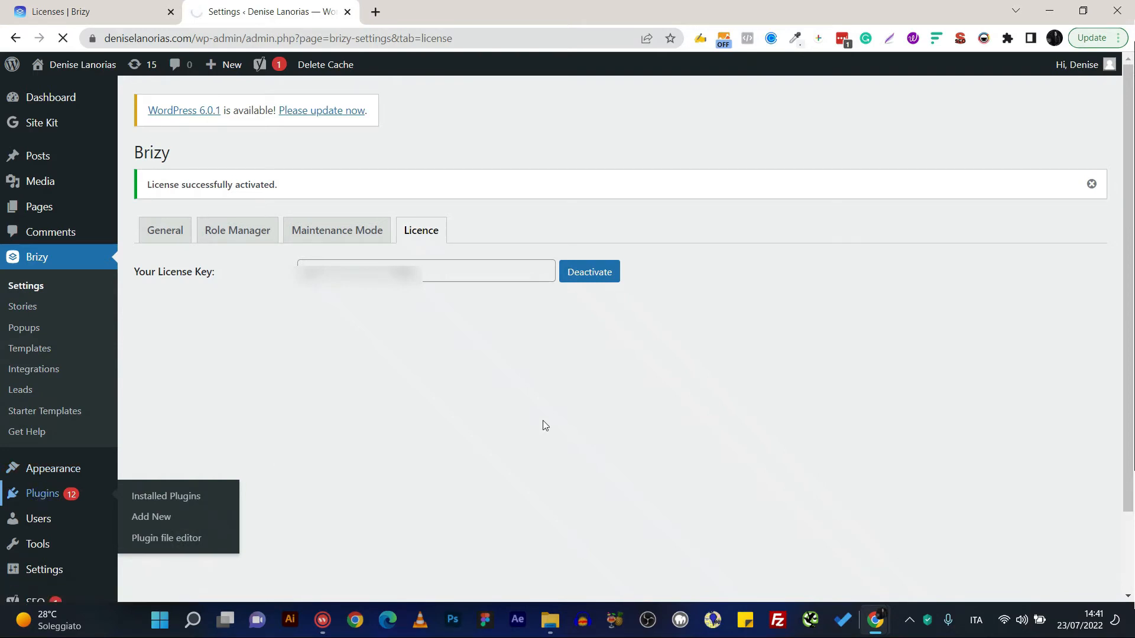
Update Brizy and Brizy Pro to 2.4.3 from the Installed Plugins list.
left_click(165, 495)
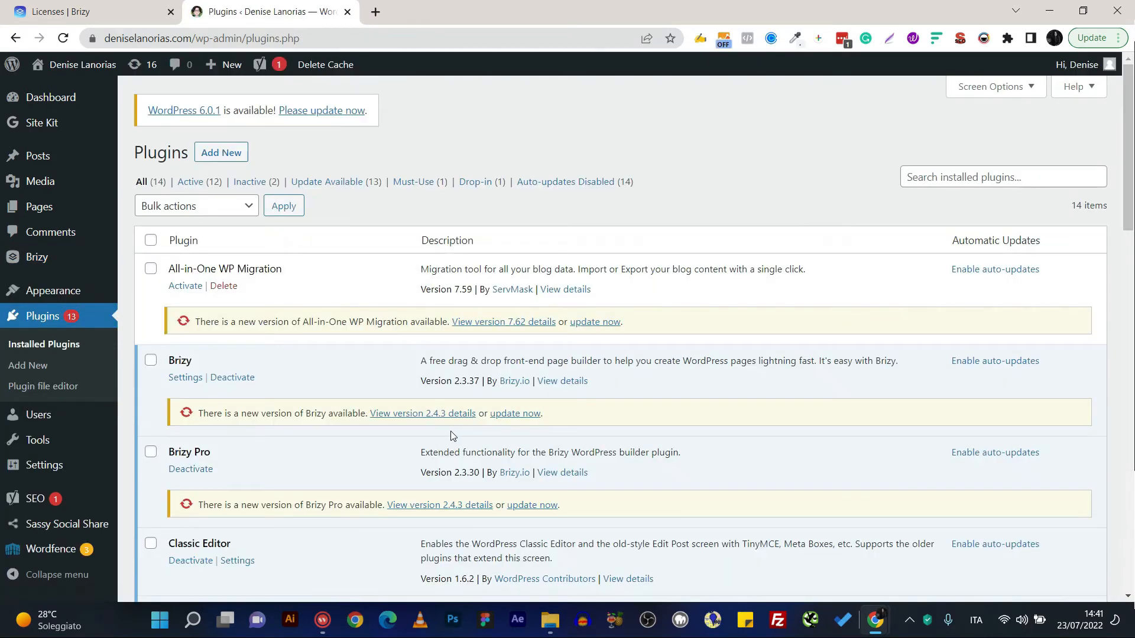
left_click(514, 414)
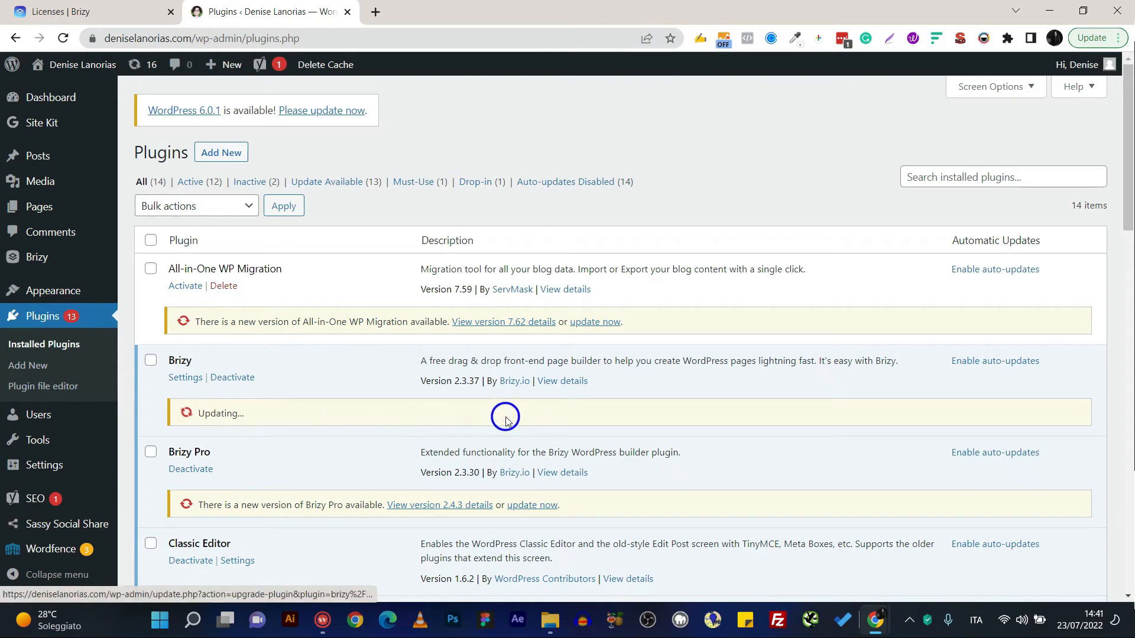
mouse_move(531, 505)
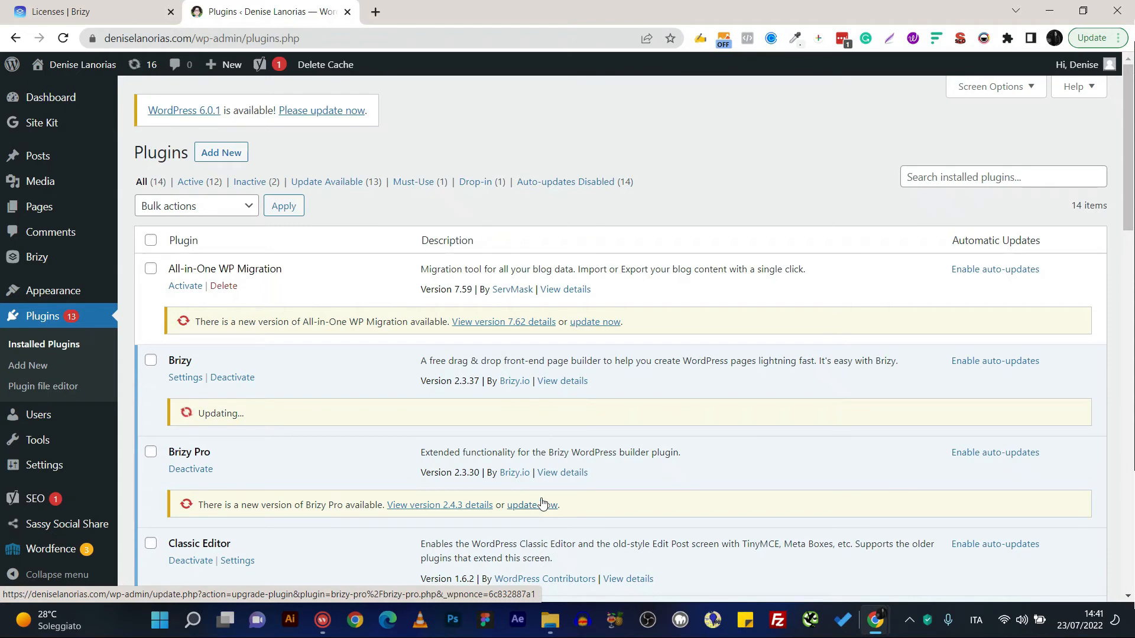
scroll("down", 3)
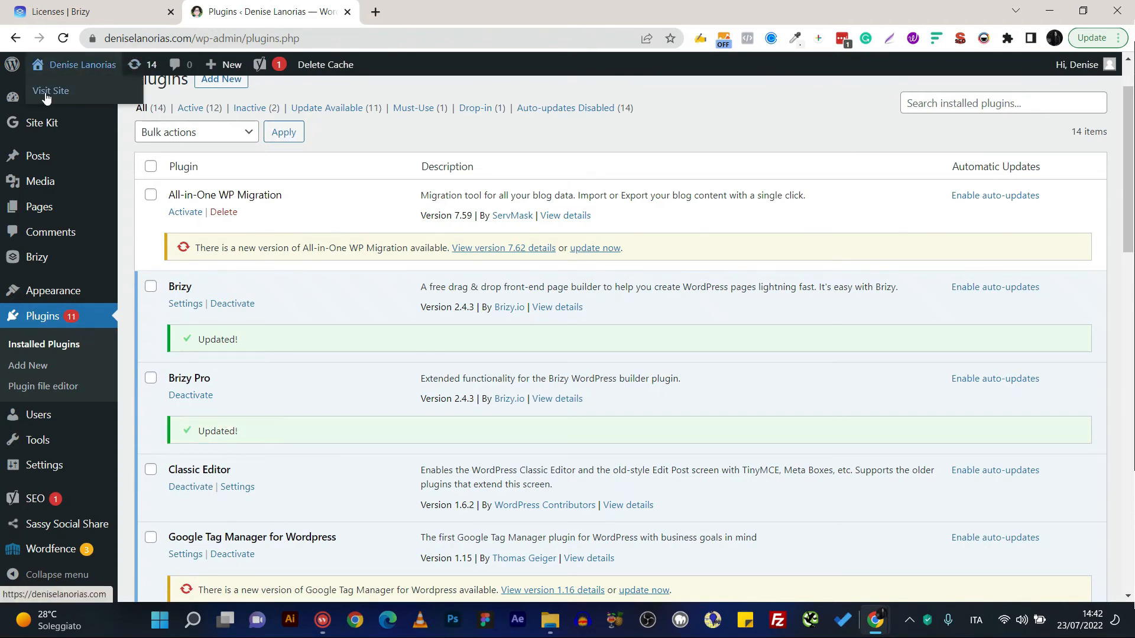
Open the live site via Visit Site in a new tab and browse to its About page.
right_click(50, 91)
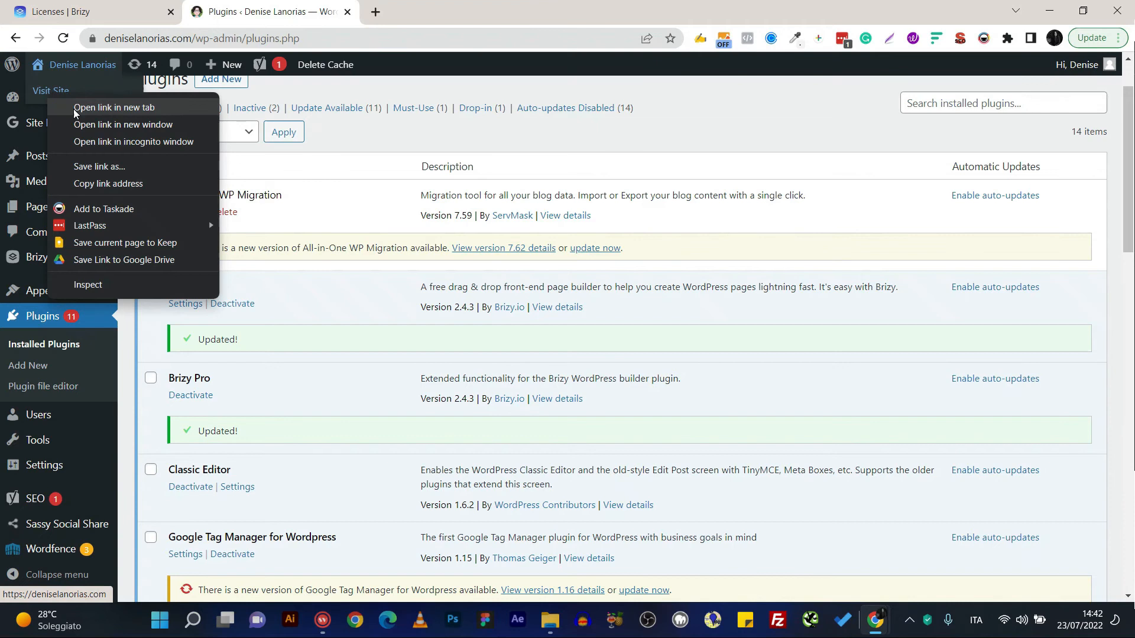
left_click(114, 108)
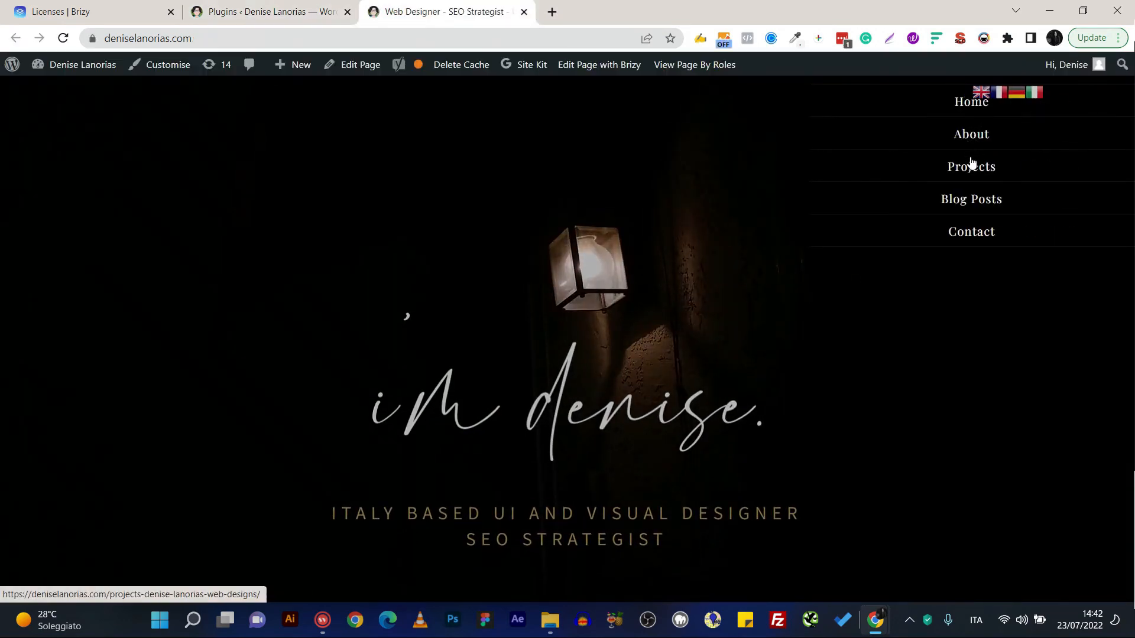
left_click(971, 232)
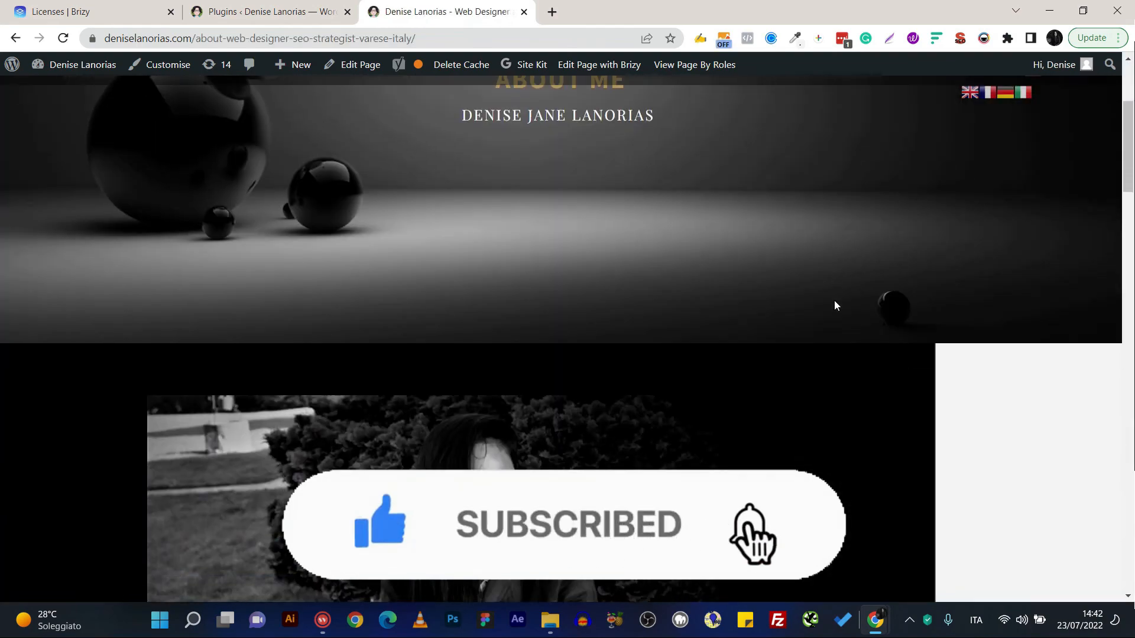
scroll("down", 3)
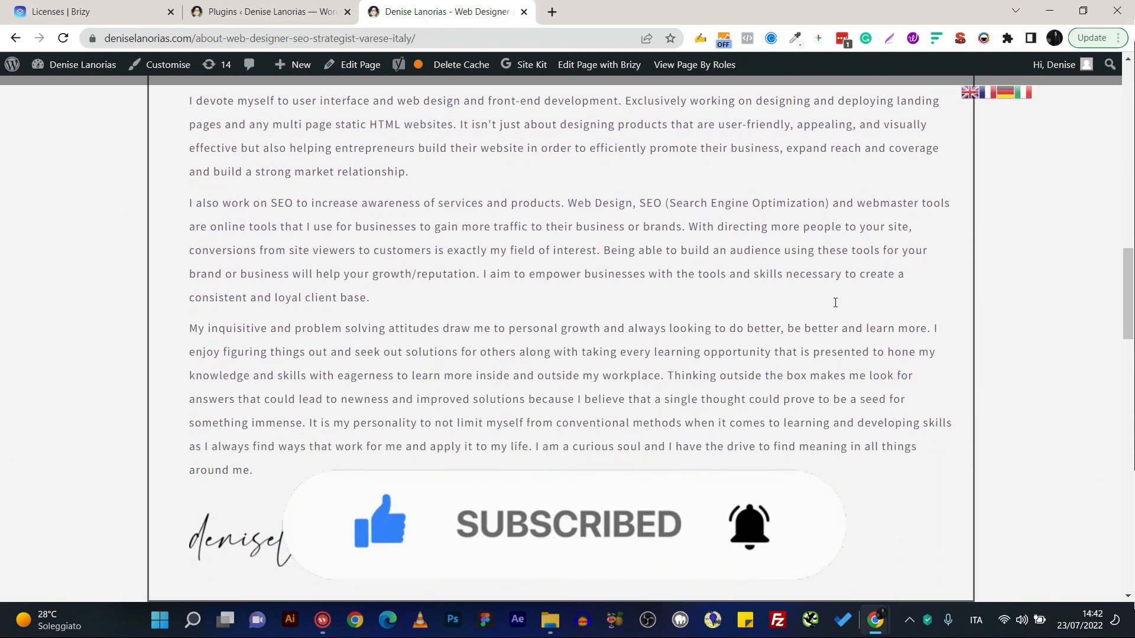